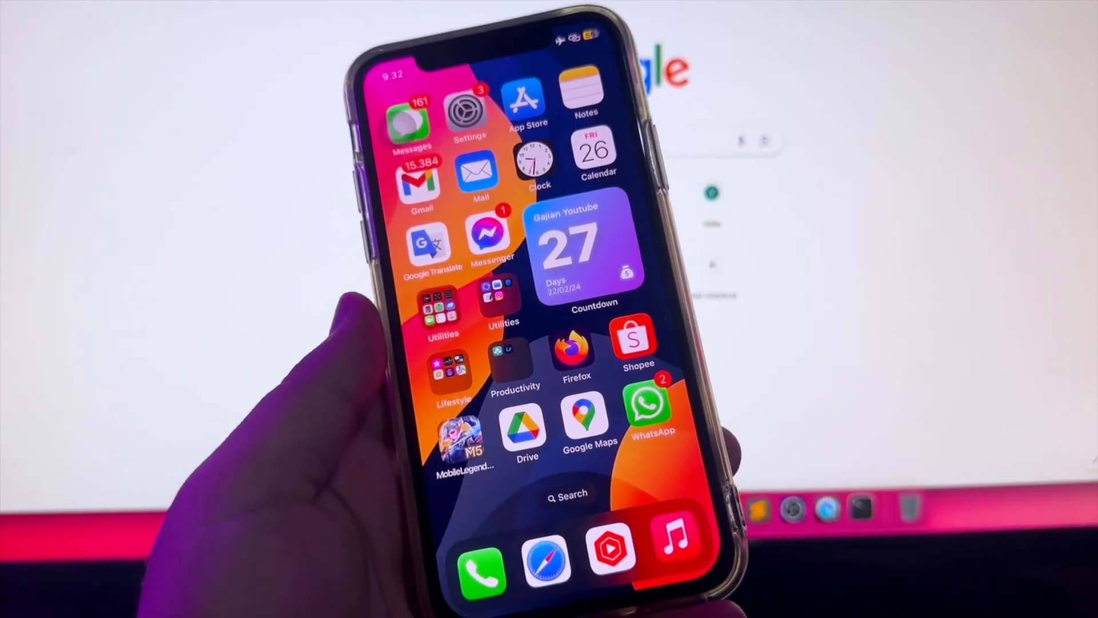
- Swipe left twice to the second home page with TrollStore, Sileo, Zebra and Bootstrap
scroll(left, 3)
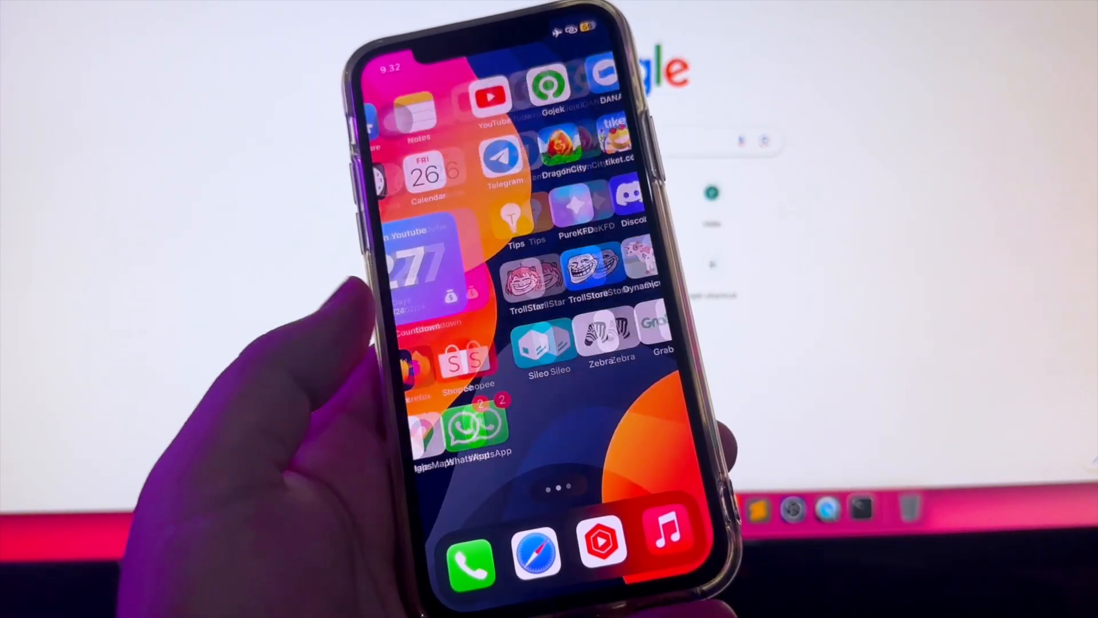
scroll(left, 3)
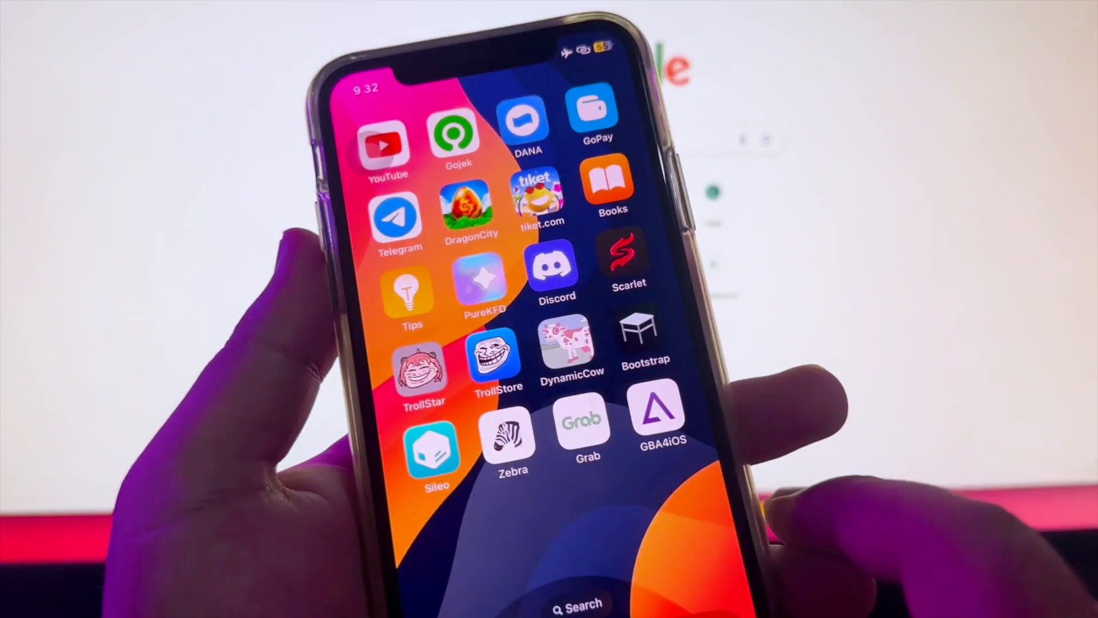
- Start entering the usescarlet.com address in Safari's address bar
click(627, 262)
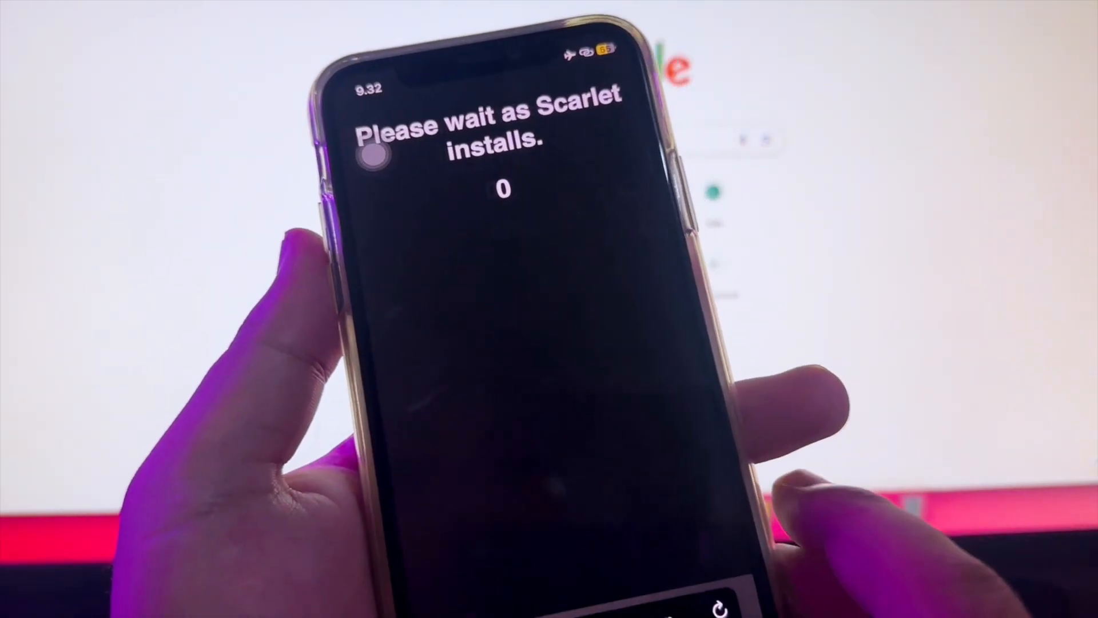
text(u)
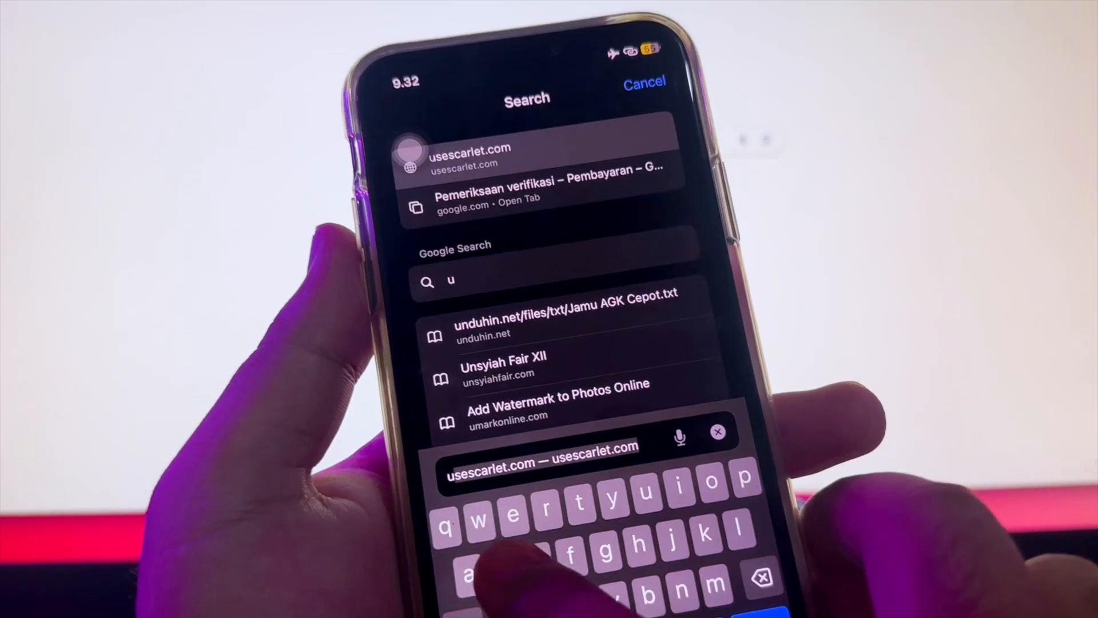
text(s)
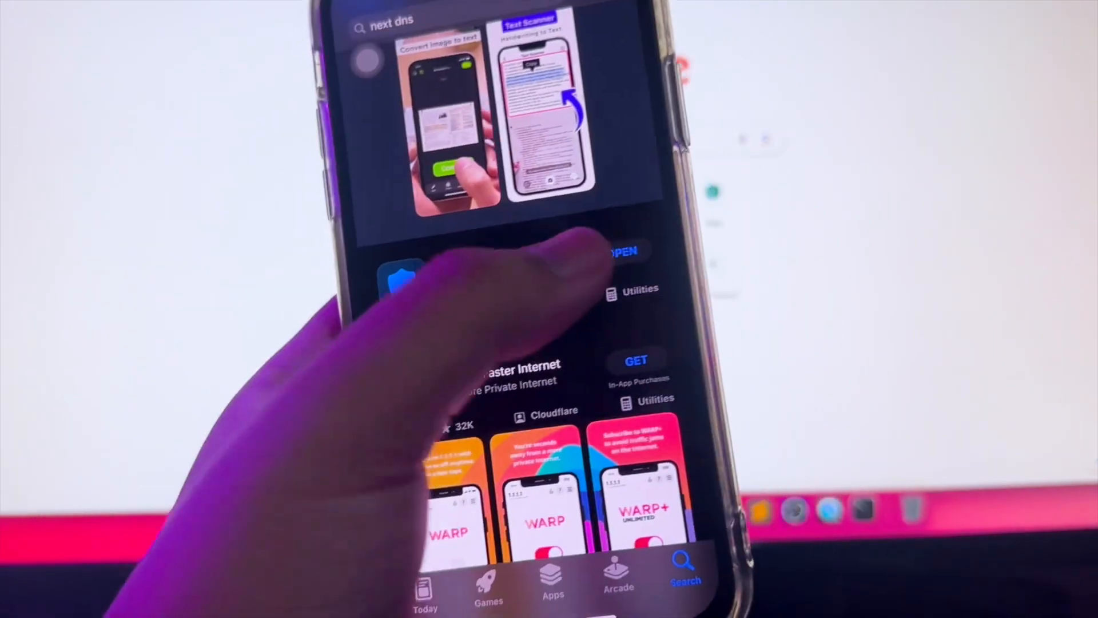
- Leave the App Store and return to the first home screen page
click(618, 251)
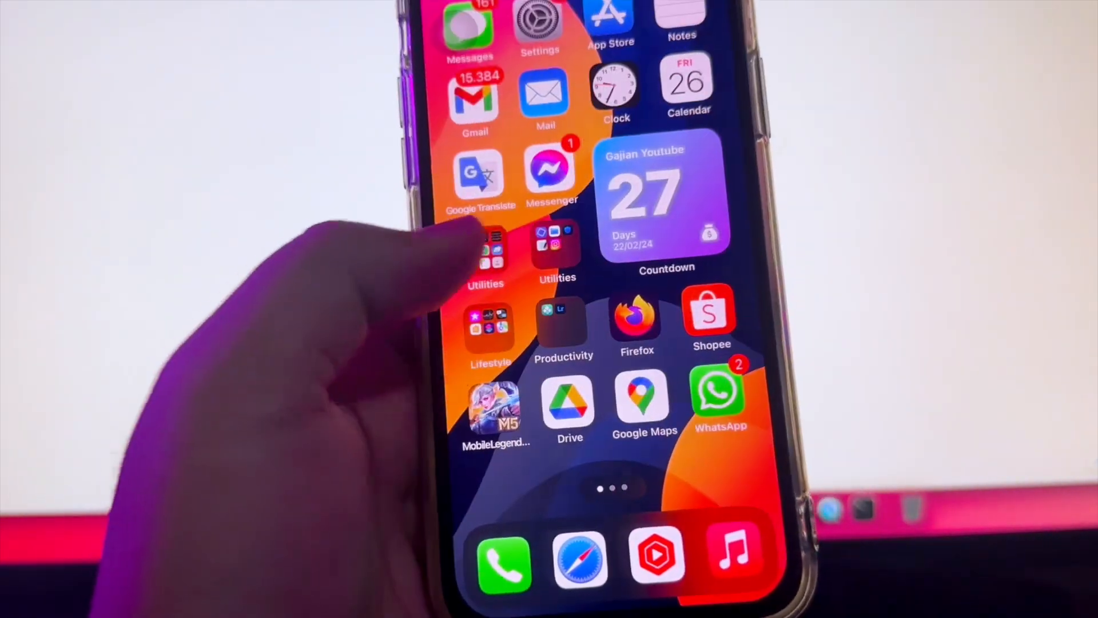
- Trust the Rizhao Sunday Power Generation Co., Ltd. developer profile in Settings
click(539, 25)
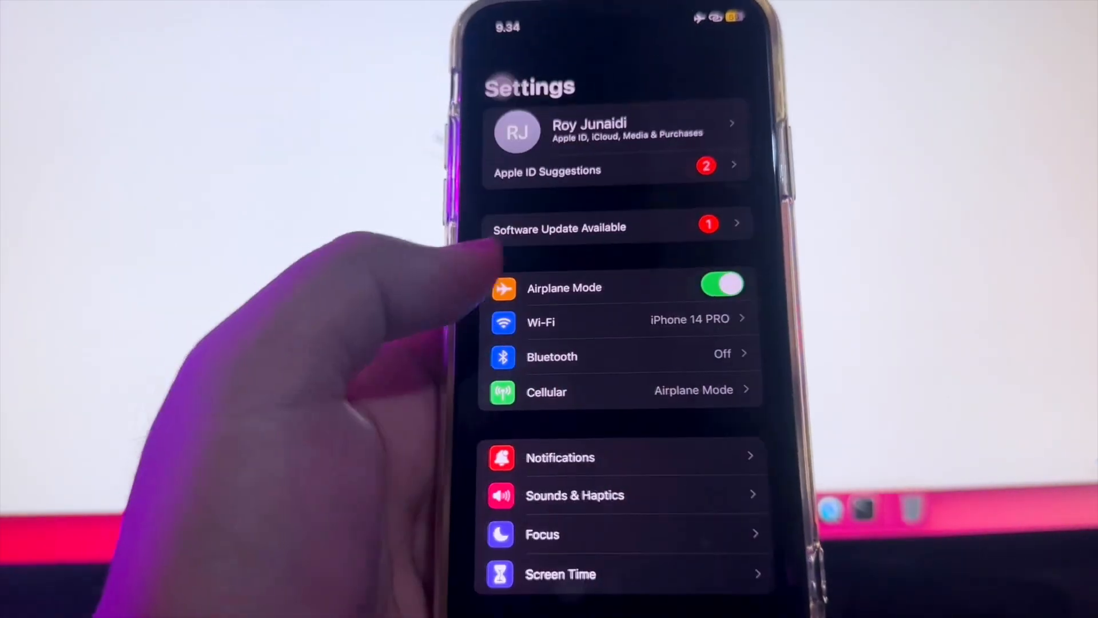
scroll(down, 3)
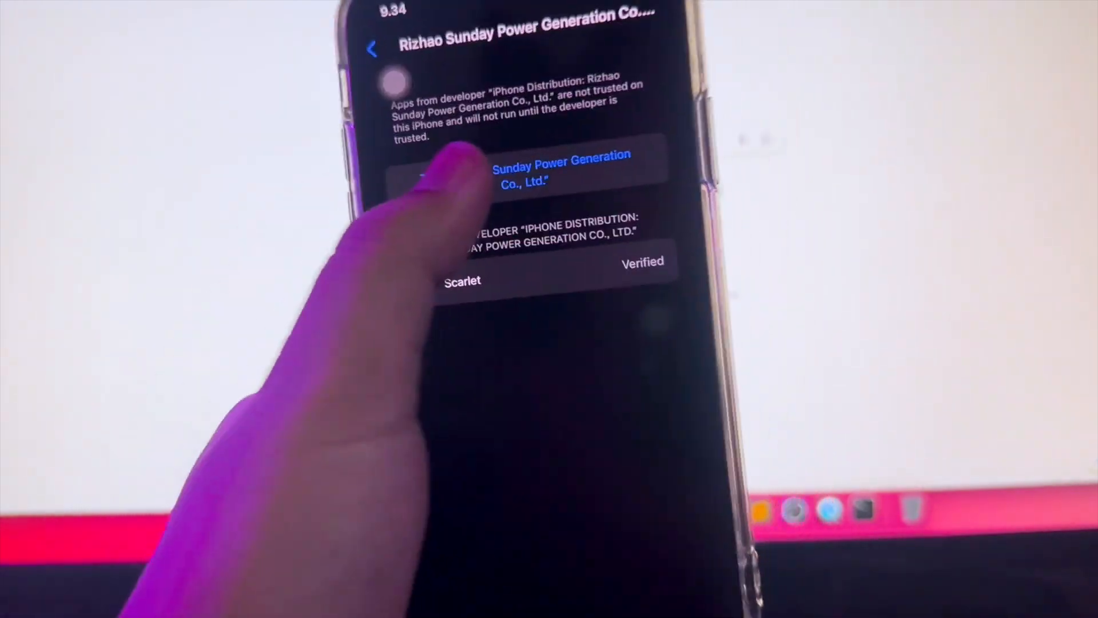
click(522, 173)
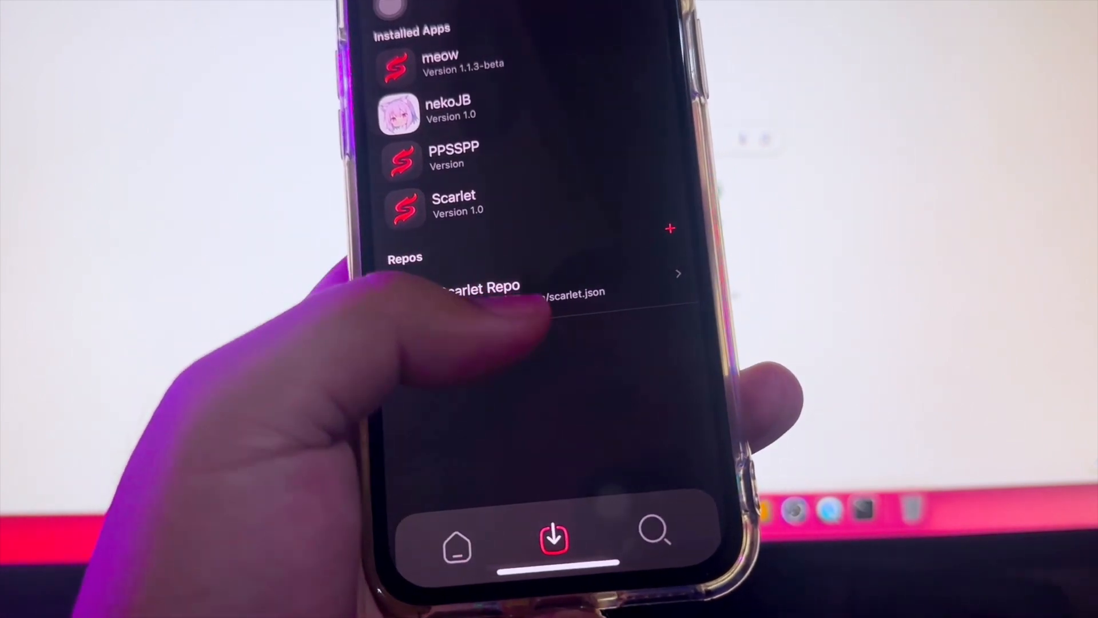
- Start installing PPSSPP from Scarlet's app list
click(453, 158)
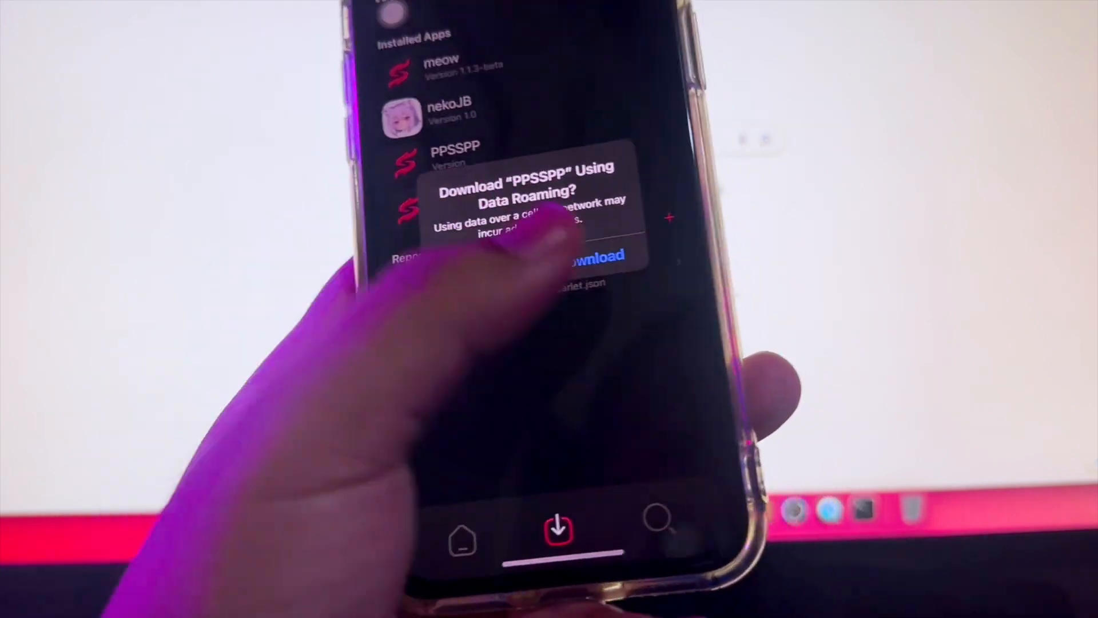